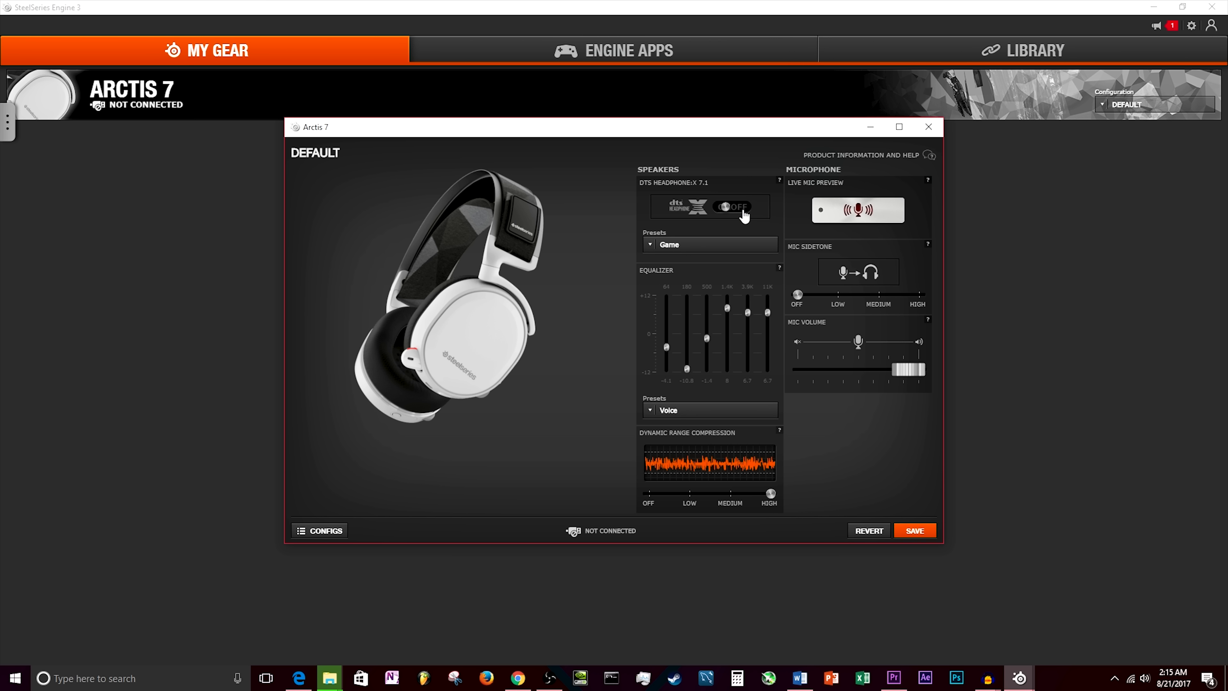
# - Switch DTS Headphone:X 7.1 surround to ON under Speakers for the Arctis 7
pyautogui.click(733, 205)
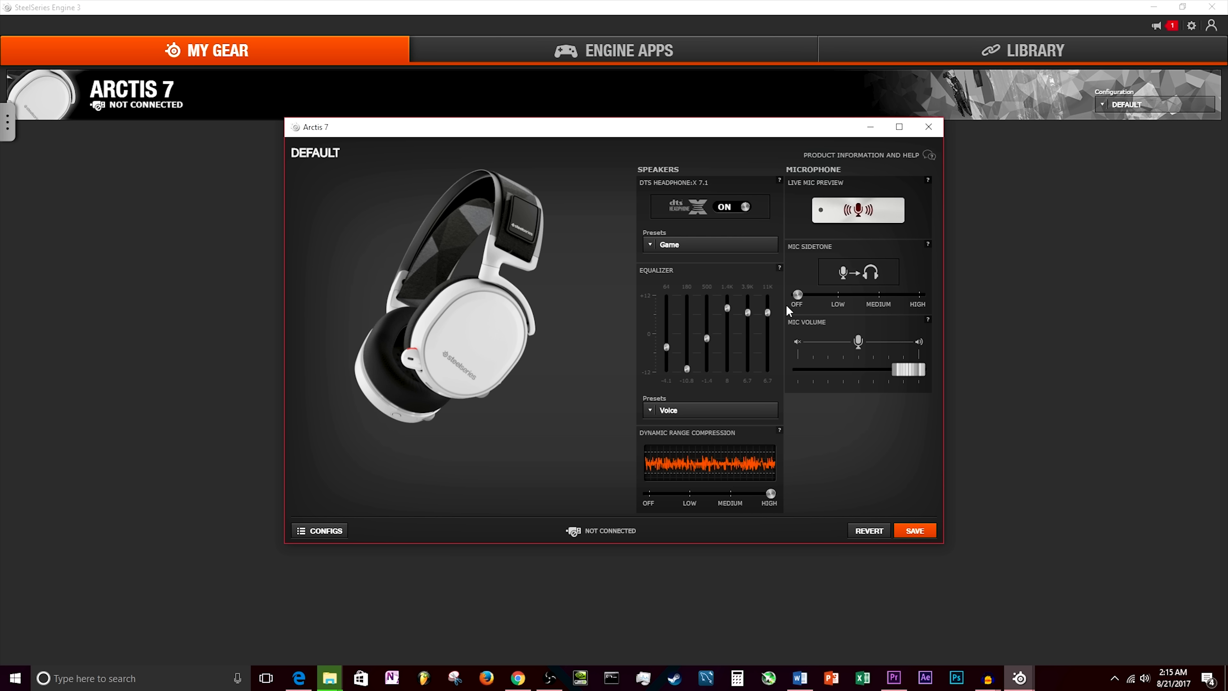
pyautogui.moveTo(687, 410)
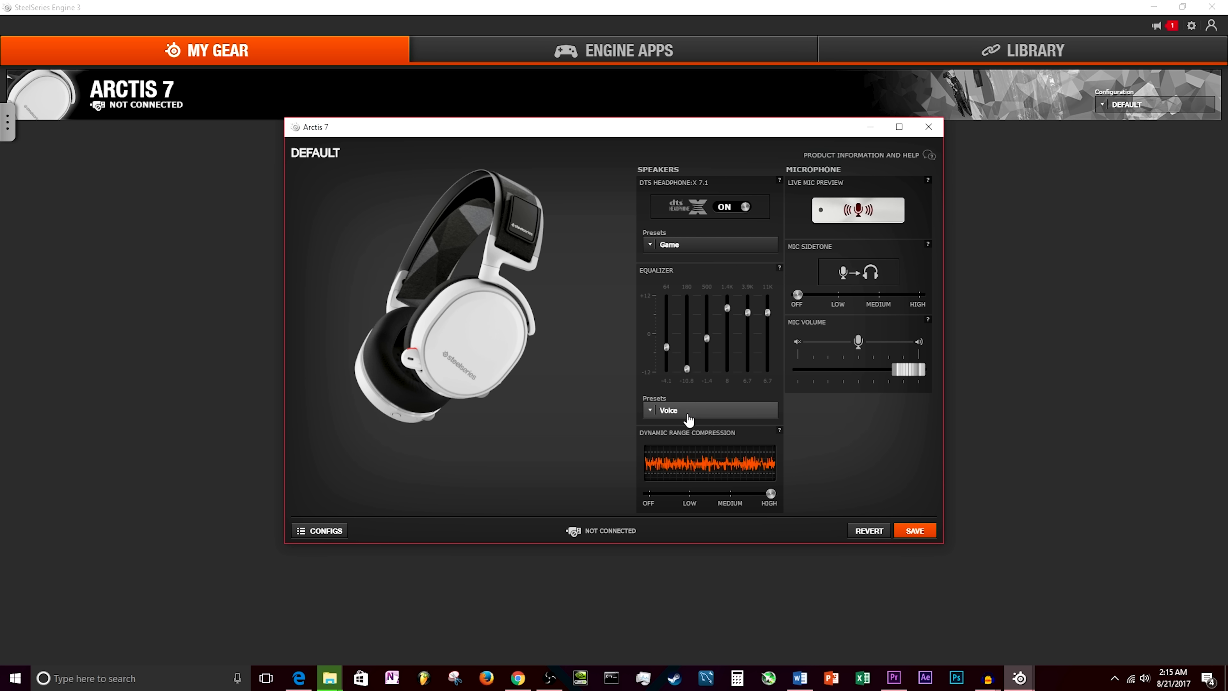
pyautogui.moveTo(798, 307)
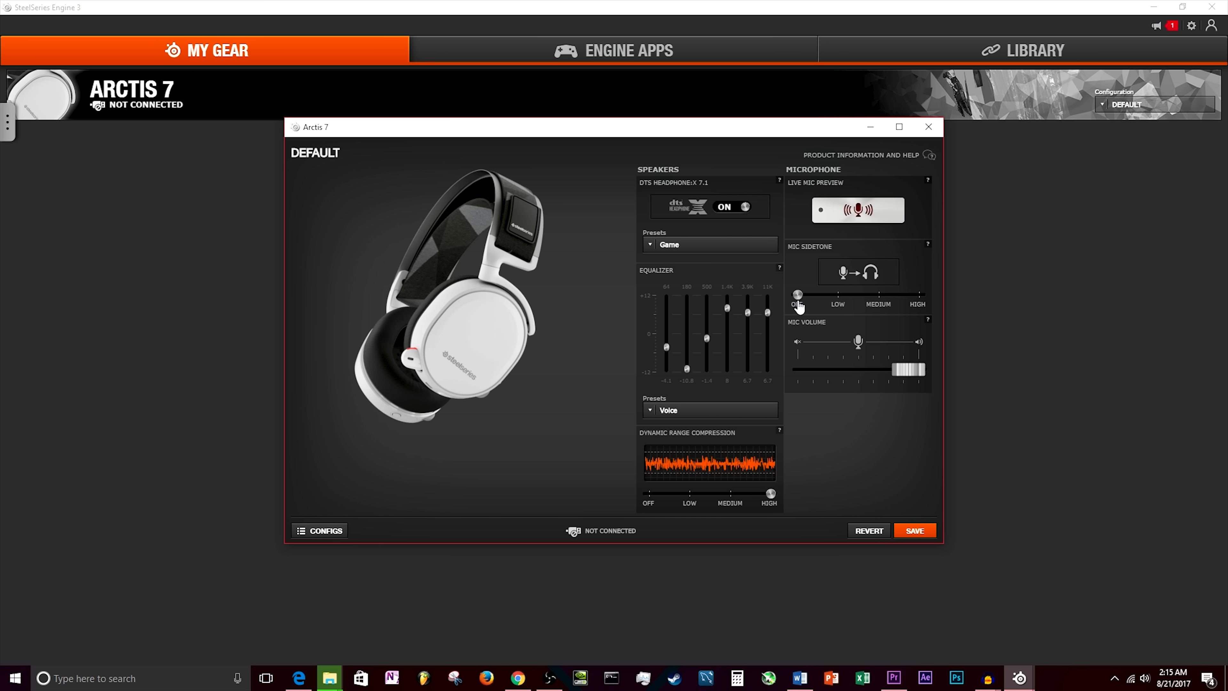